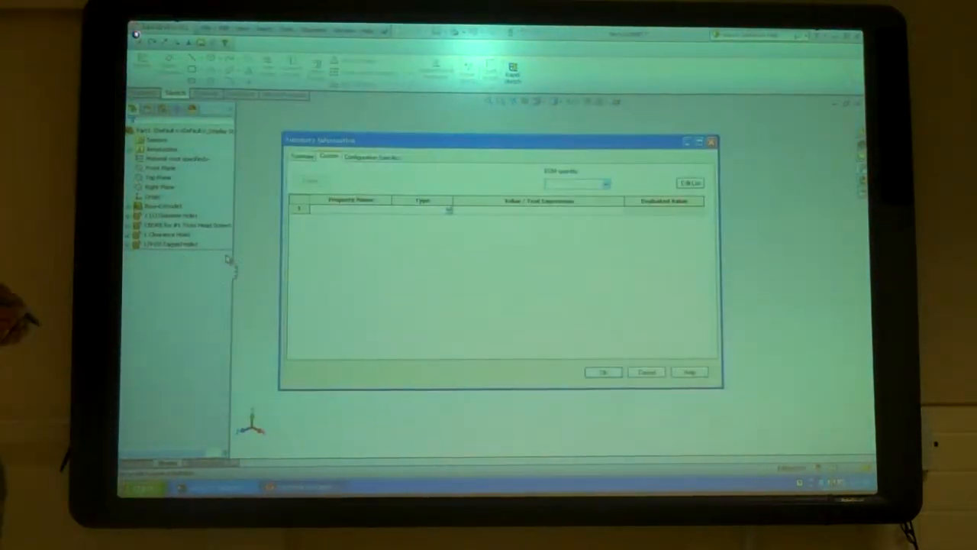
Switch from the Custom tab to the Summary tab of the part's file properties.
{"action": "left_click", "coordinate": [302, 156]}
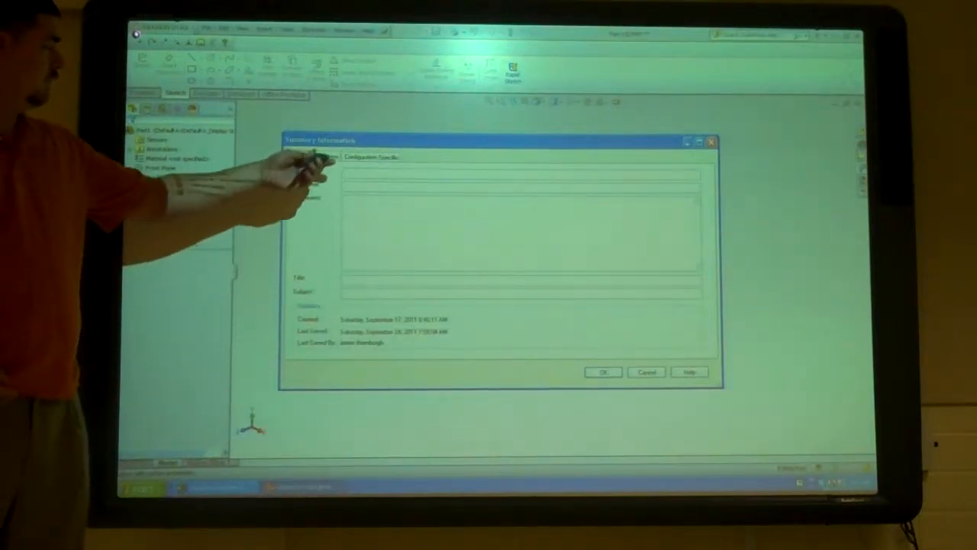
{"action": "left_click", "coordinate": [302, 157]}
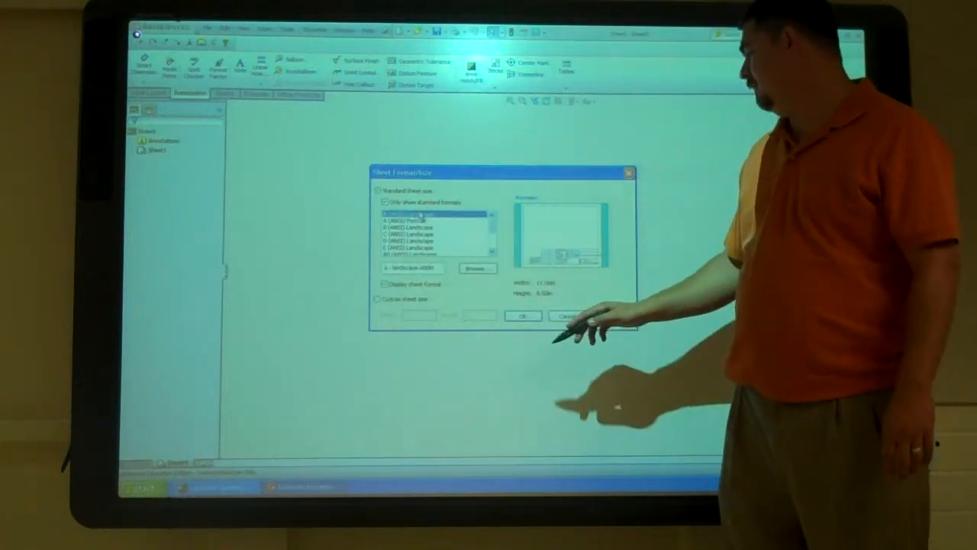
Accept the A (ANSI) Landscape sheet format with the title block displayed.
{"action": "left_click", "coordinate": [522, 316]}
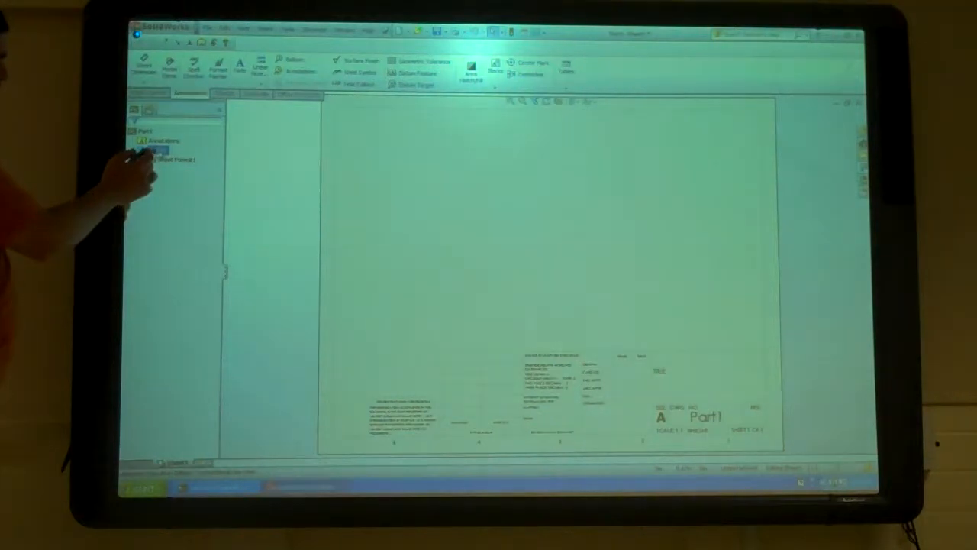
{"action": "right_click", "coordinate": [168, 158]}
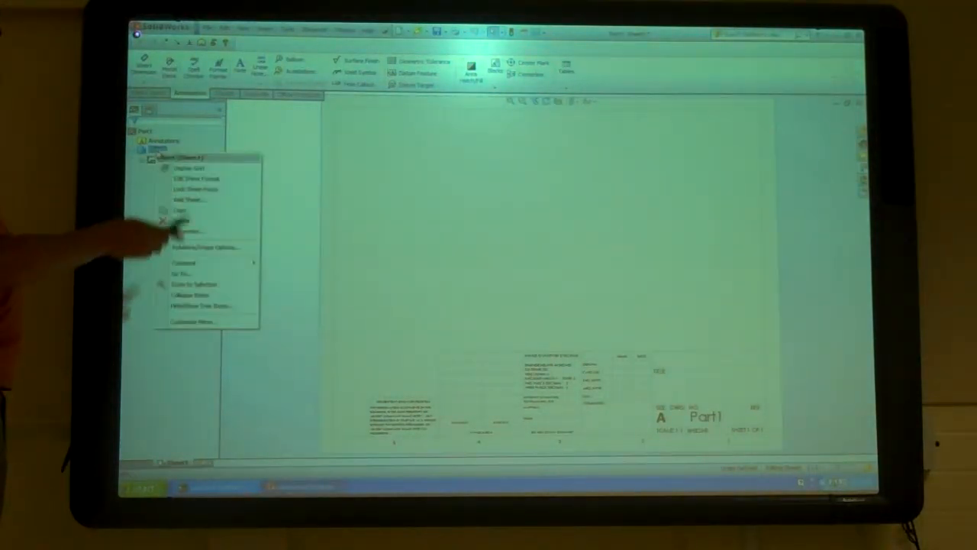
{"action": "left_click", "coordinate": [187, 231]}
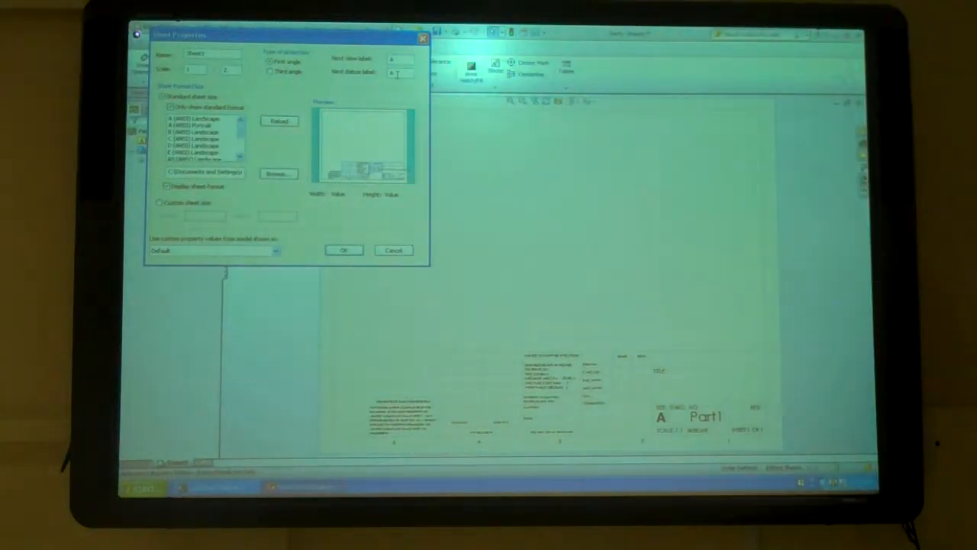
{"action": "left_click", "coordinate": [343, 250]}
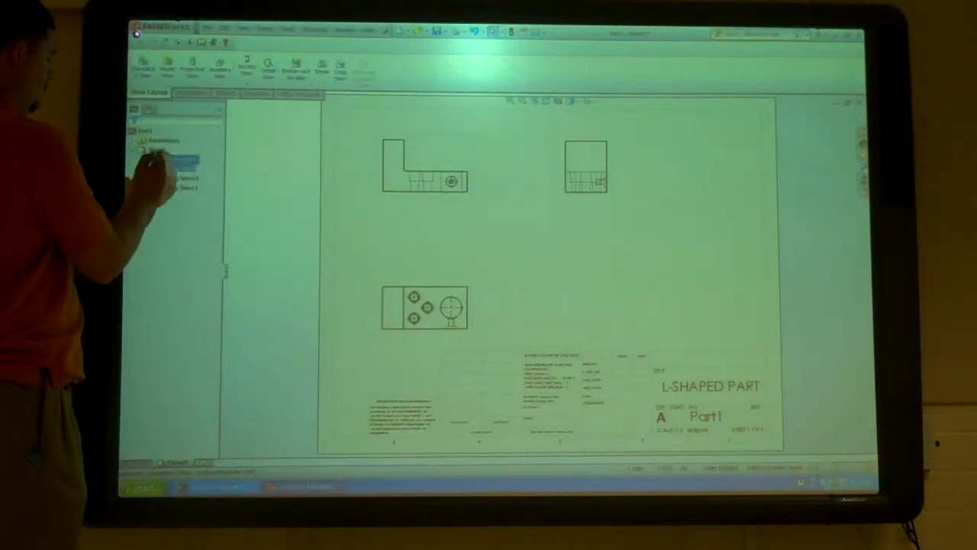
Set Sheet1 to third-angle projection and reposition the front and side views.
{"action": "right_click", "coordinate": [153, 150]}
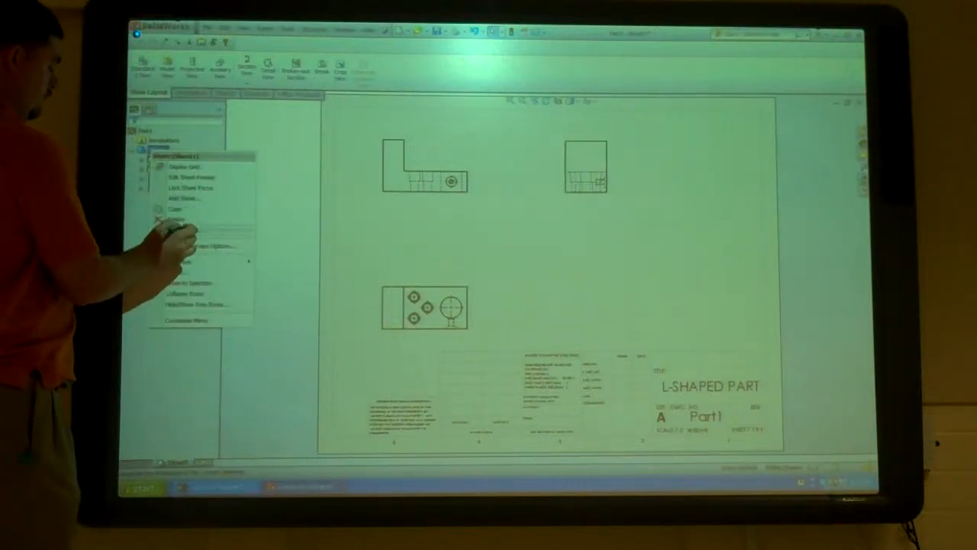
{"action": "left_click", "coordinate": [191, 245]}
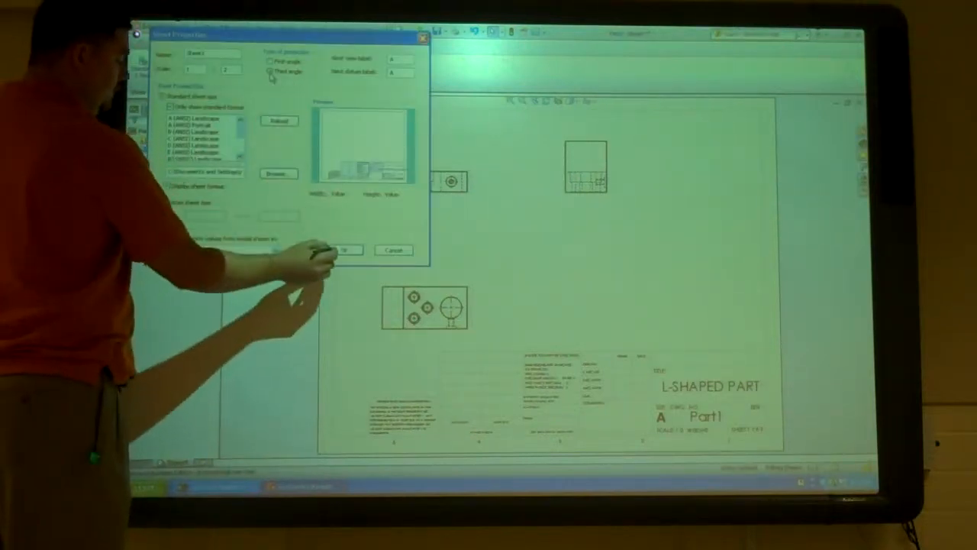
{"action": "left_click", "coordinate": [345, 250]}
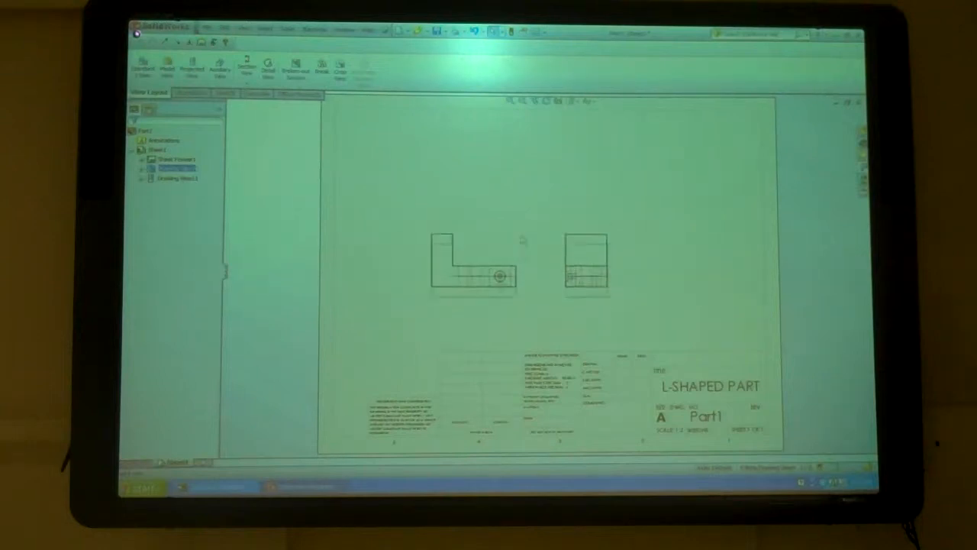
{"action": "left_click_drag", "start_coordinate": [474, 264], "coordinate": [393, 317]}
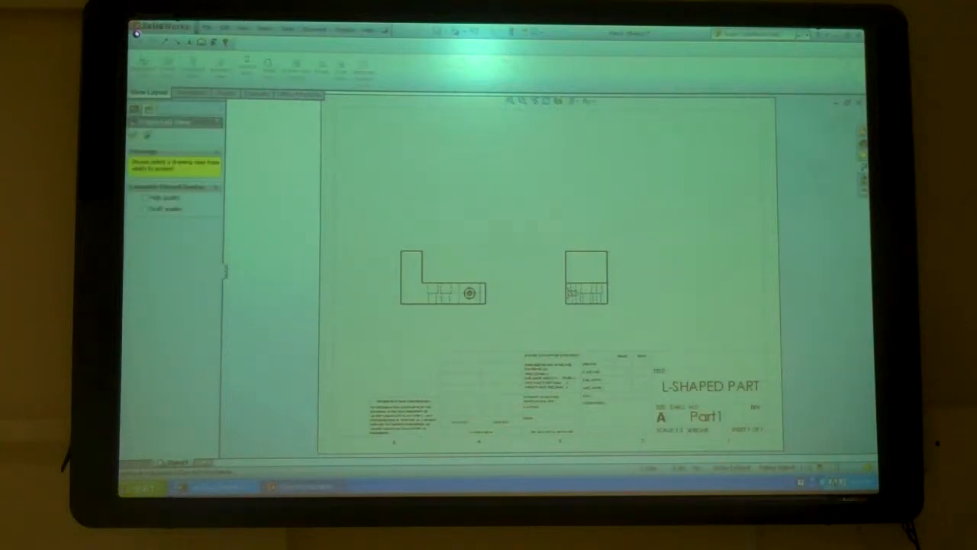
Select the front view as the source for the projected top view.
{"action": "left_click", "coordinate": [443, 161]}
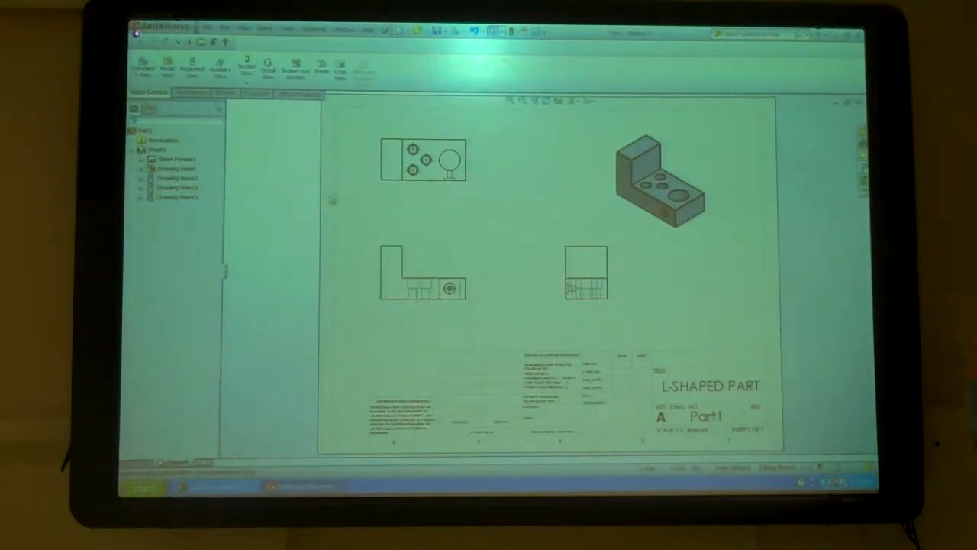
{"action": "mouse_move", "coordinate": [664, 234]}
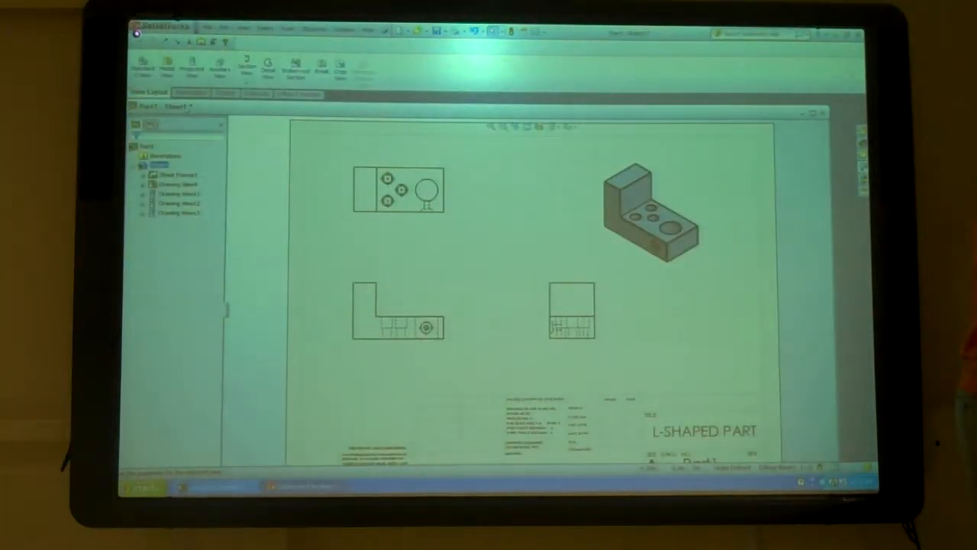
Tile the part and drawing windows vertically.
{"action": "left_click", "coordinate": [167, 65]}
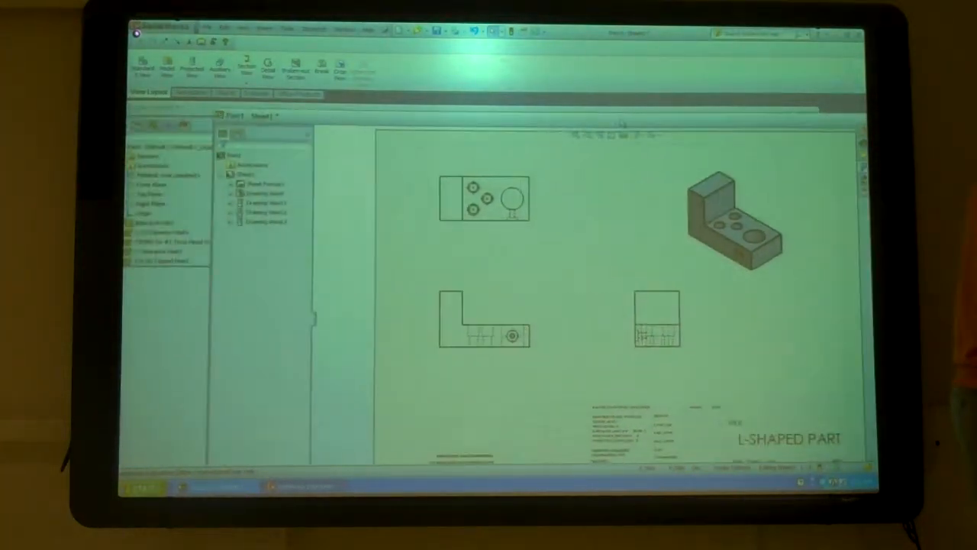
Place a Current Model View view at the lower right and answer the dimension-type prompt.
{"action": "left_click", "coordinate": [167, 65]}
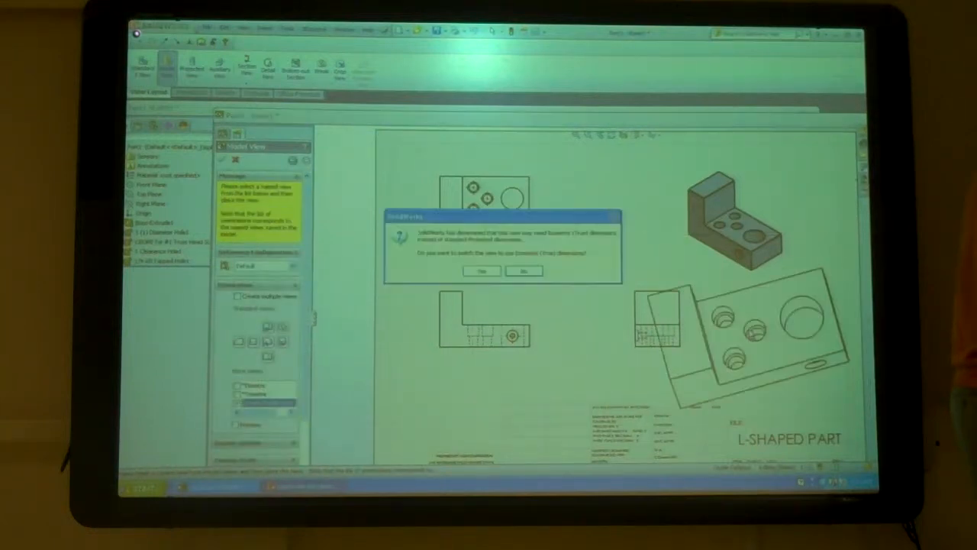
{"action": "left_click", "coordinate": [522, 270]}
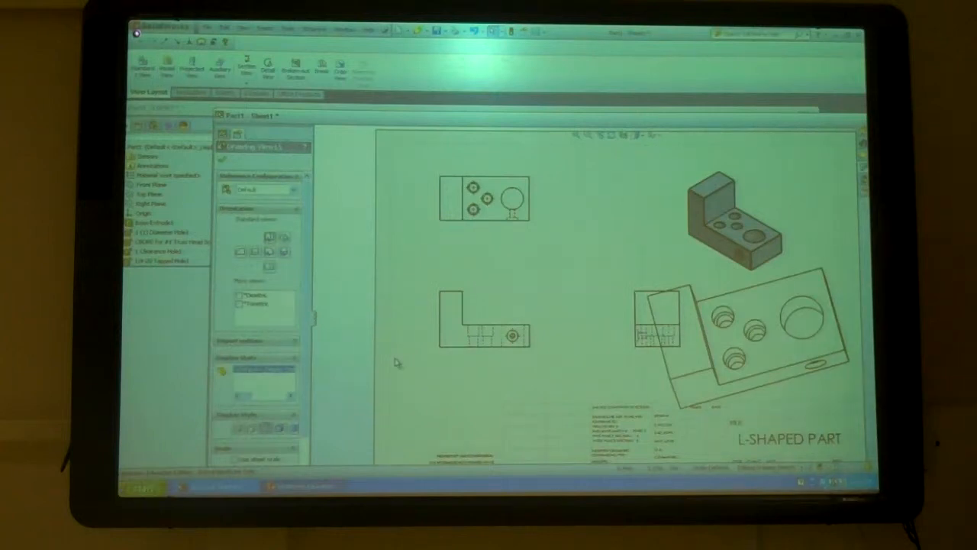